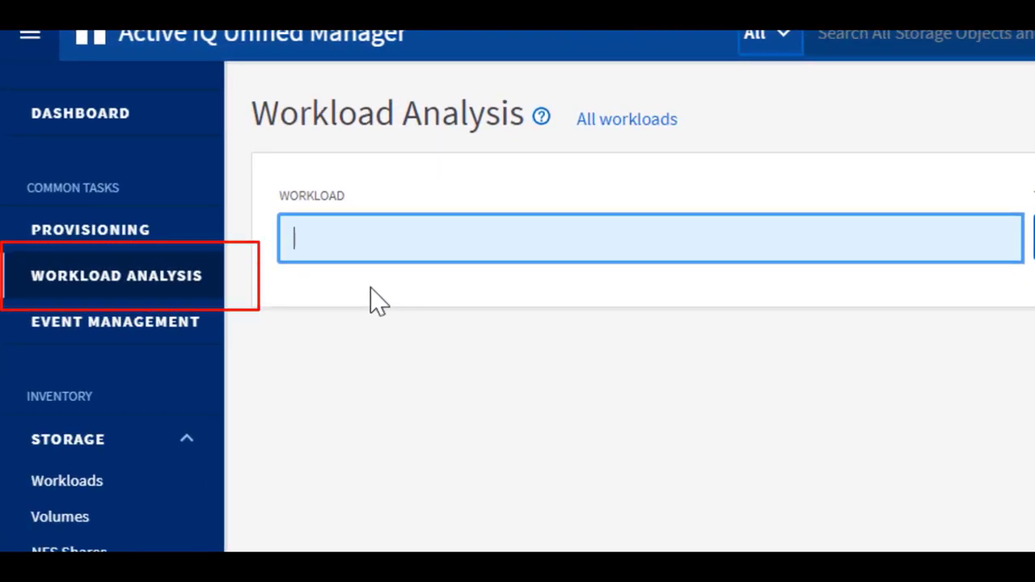
Step: Enter vice_infrastructure in the Workload field
text(v)
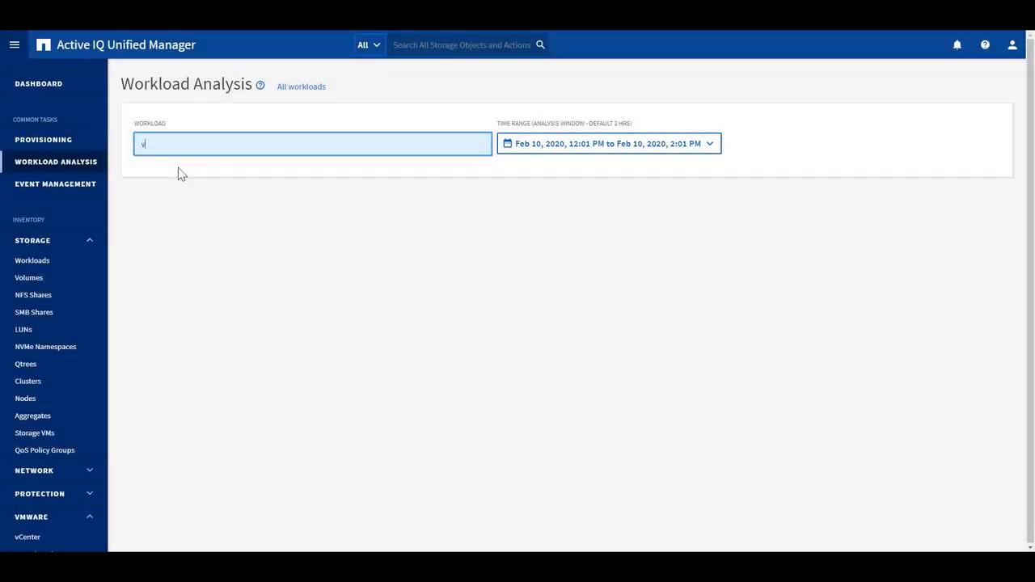
text(vice_infrastructure)
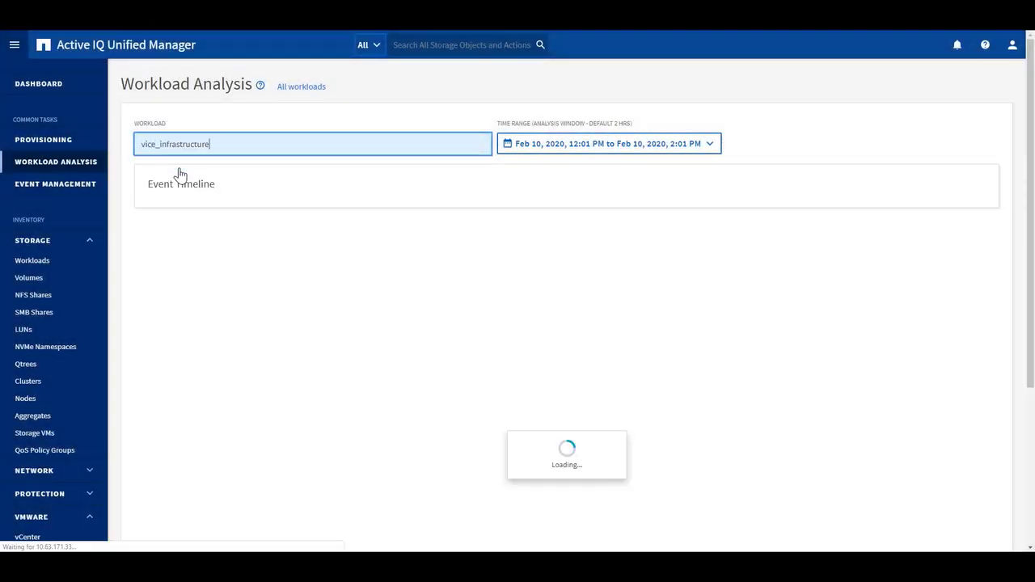
Step: Open the Time Range picker and start choosing an earlier From date
click(607, 144)
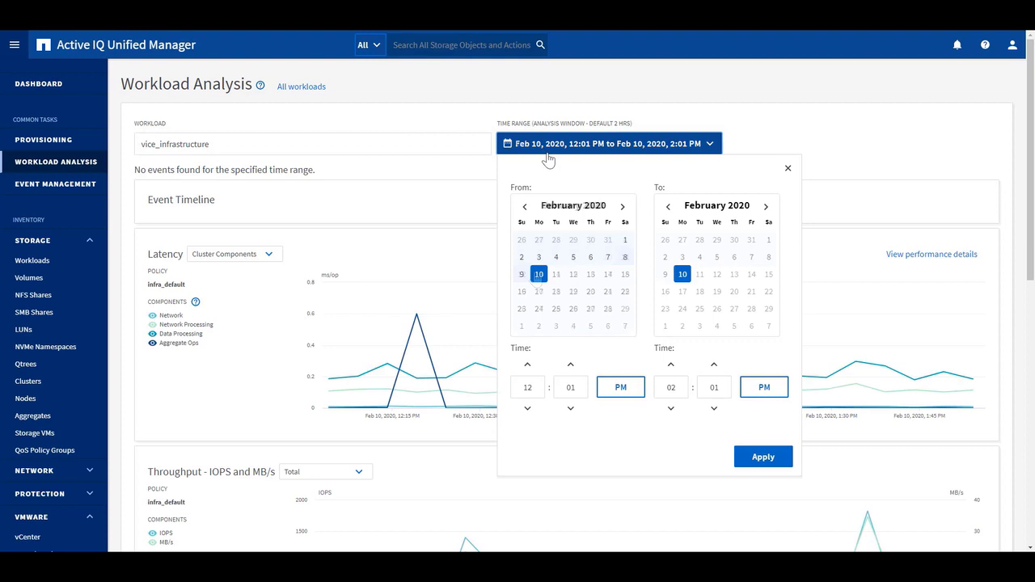
click(763, 456)
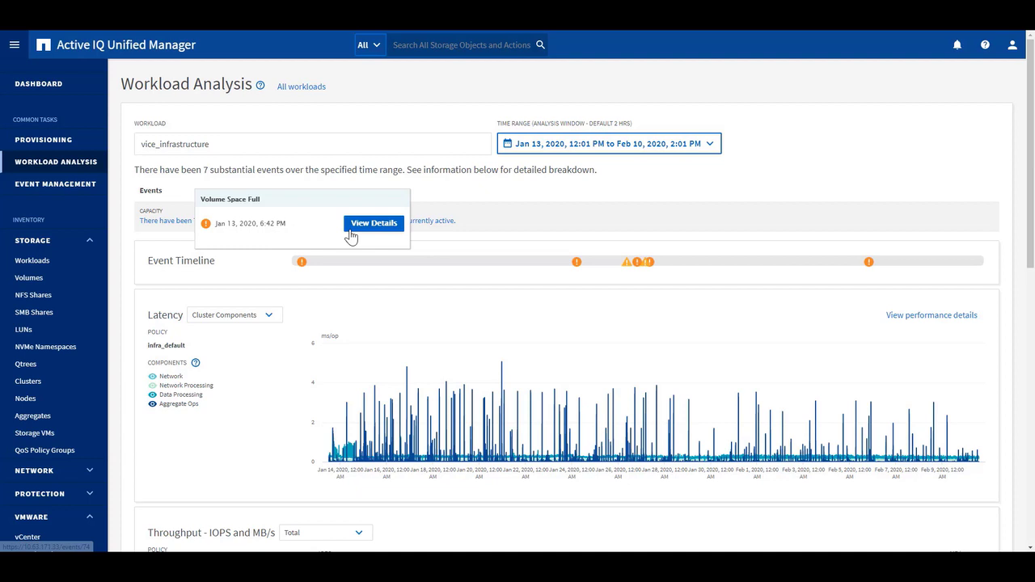
click(373, 223)
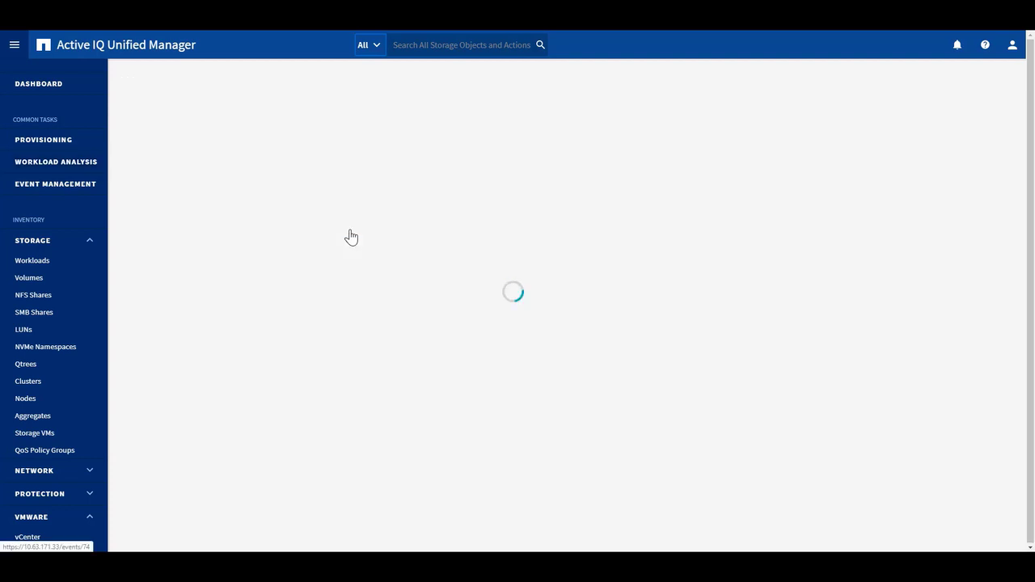
click(55, 162)
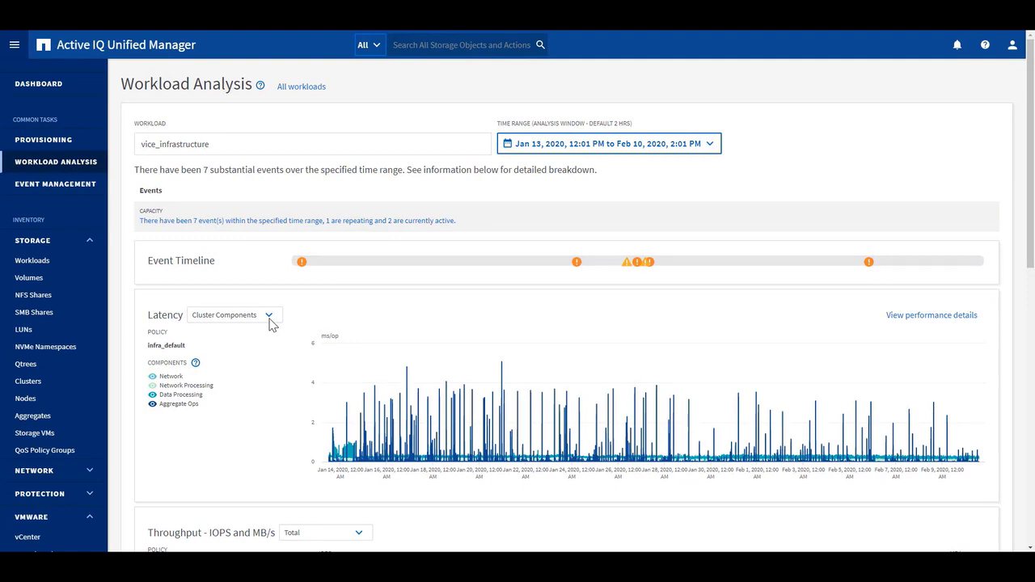
Step: Hide the Network series in the Latency legend and scroll down the page
click(267, 314)
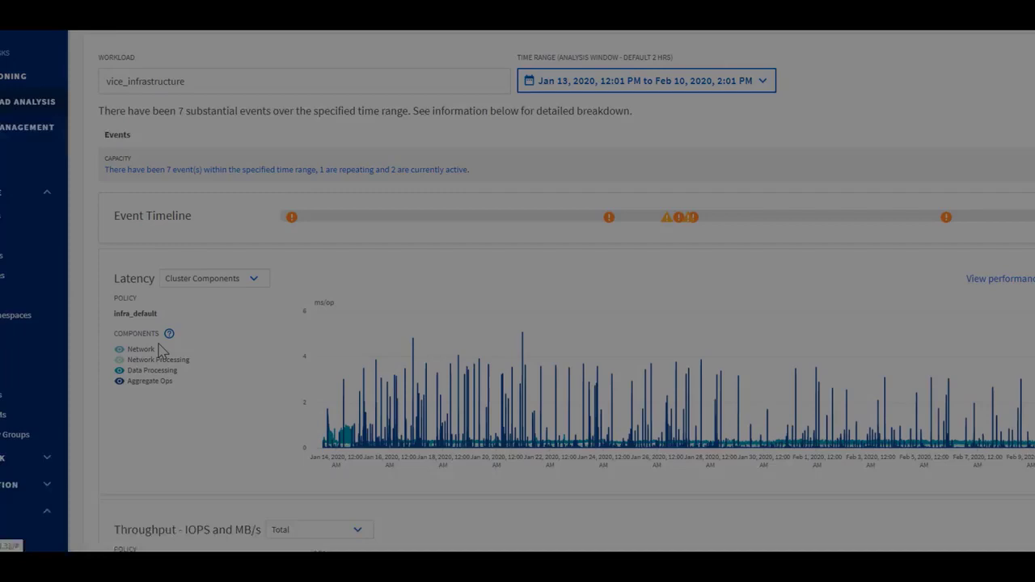
scroll(down, 3)
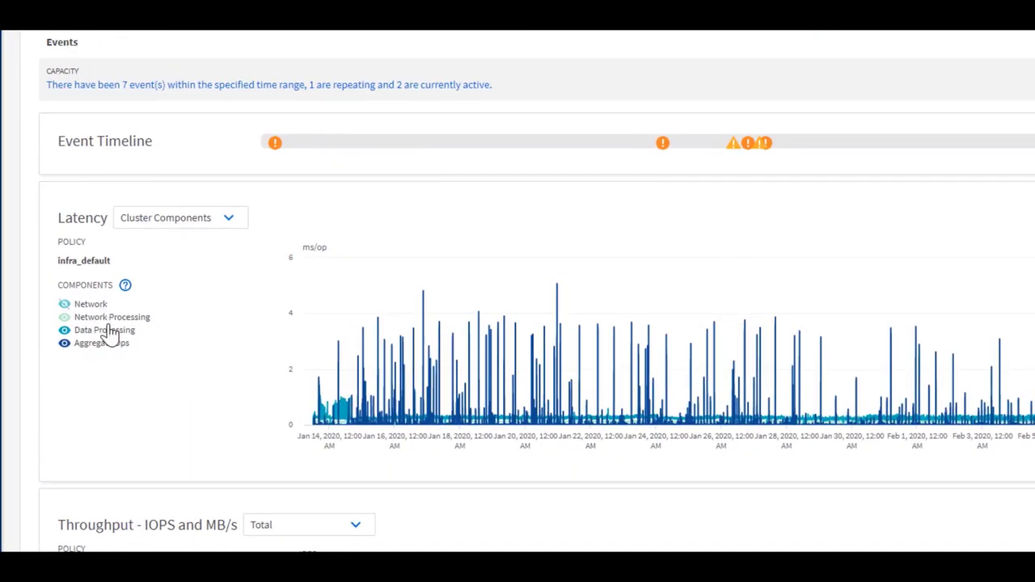
mouse_move(112, 335)
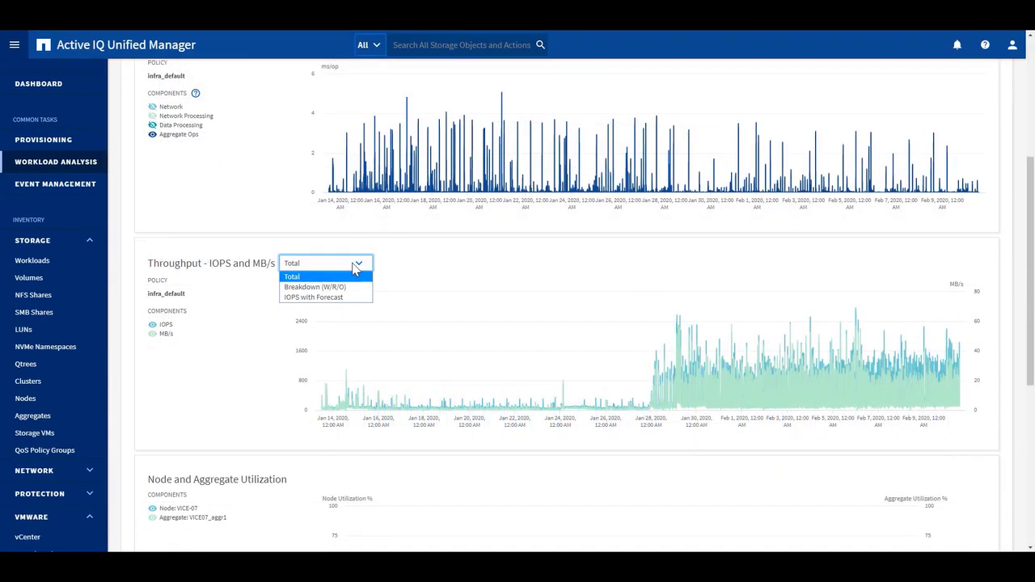
Step: Scroll through the latency and IOPS charts, then go to the Workloads list
scroll(down, 3)
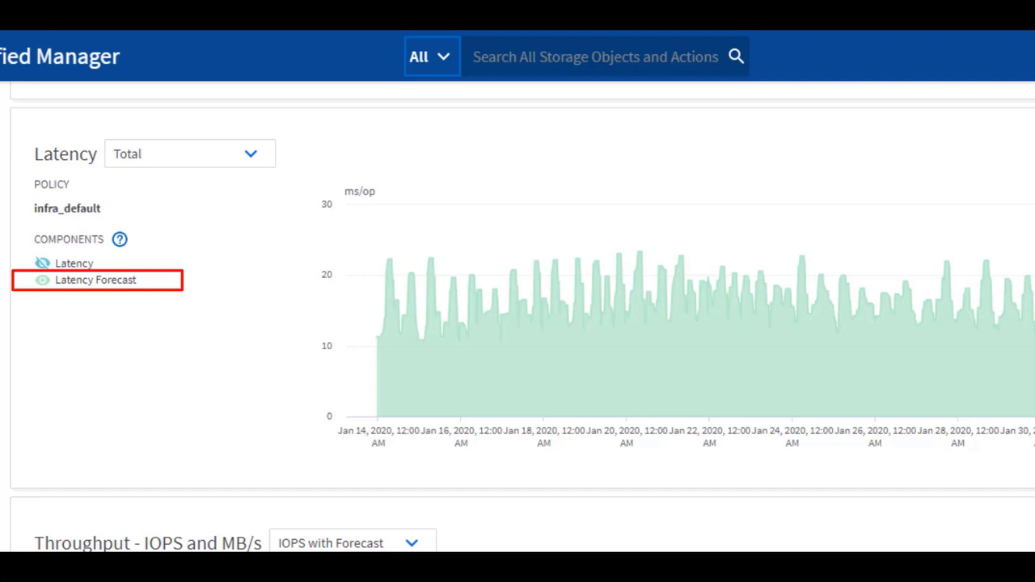
scroll(down, 3)
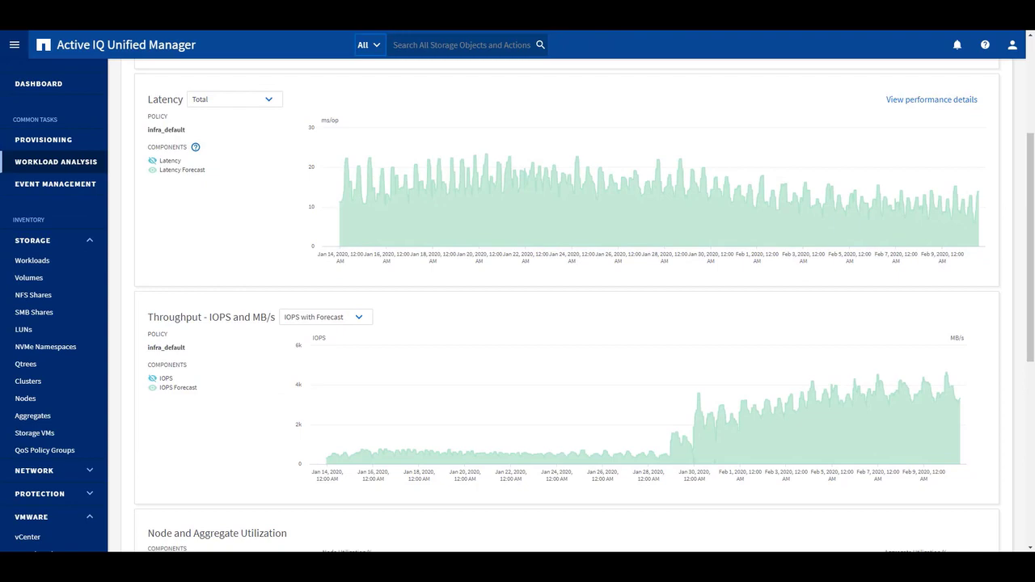
click(32, 260)
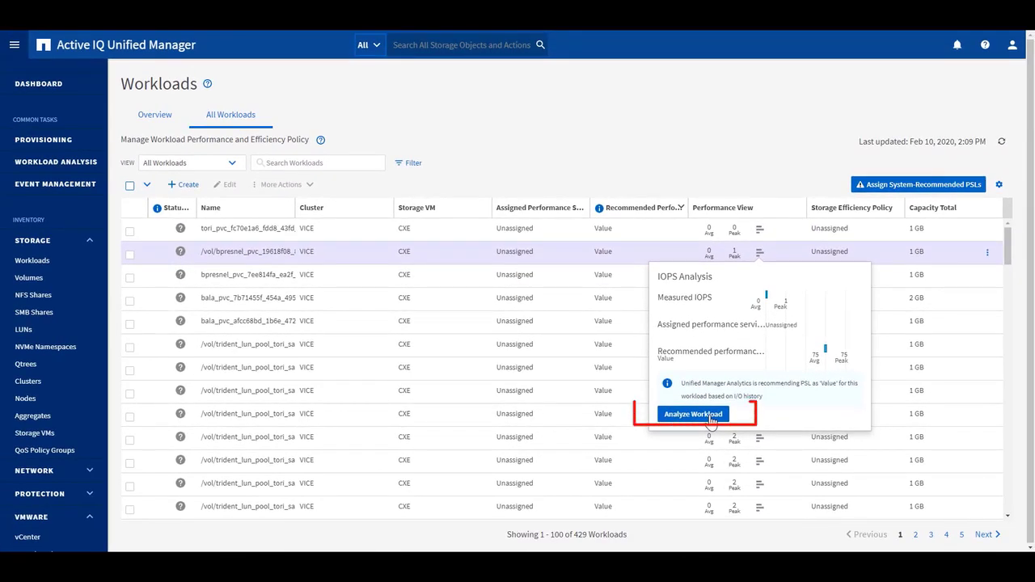
Step: Choose Analyze Workload from the workload's IOPS Analysis popup
click(692, 414)
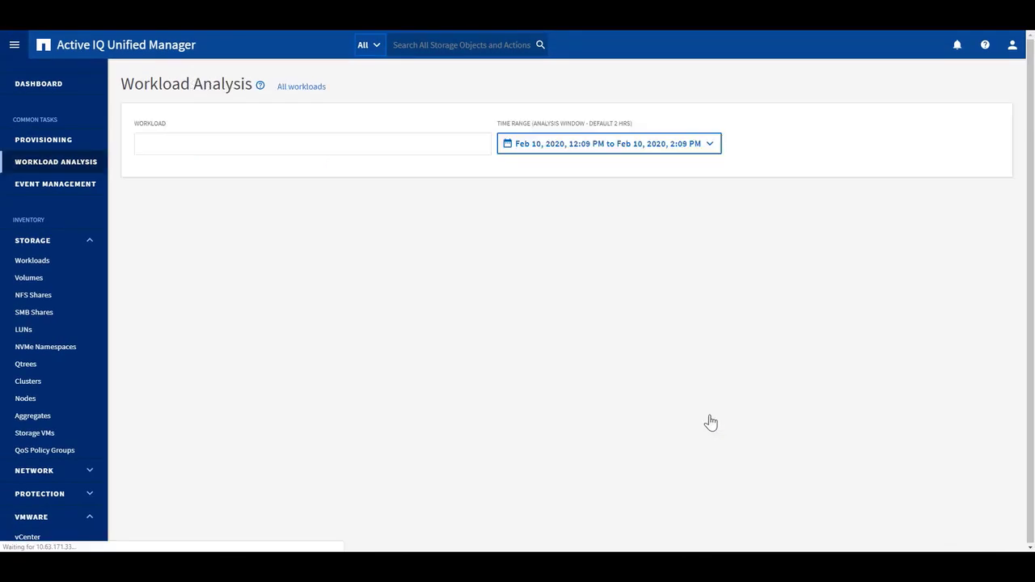